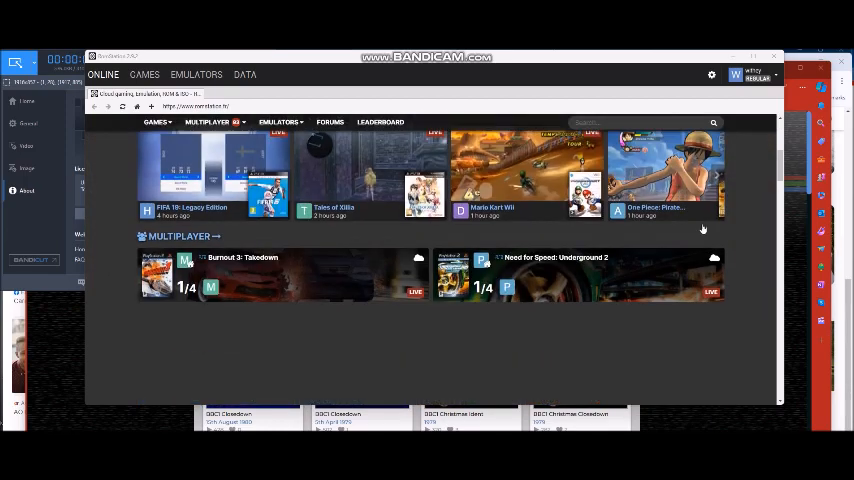
- Launch a Who Wants to Be a Millionaire title from the games library with a PlayStation emulator profile
scroll("down", 3)
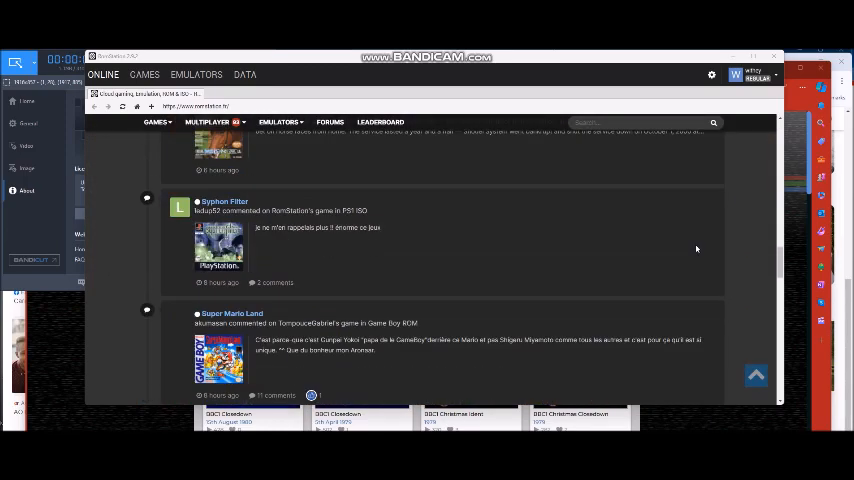
scroll("down", 3)
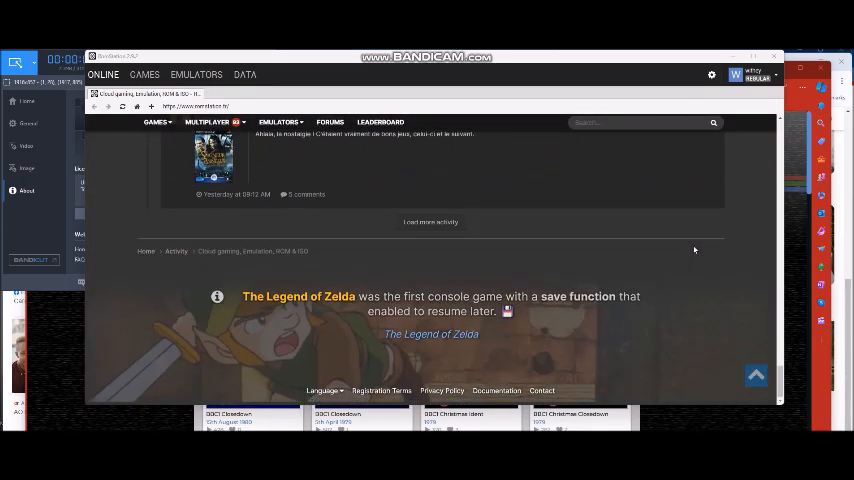
left_click(144, 74)
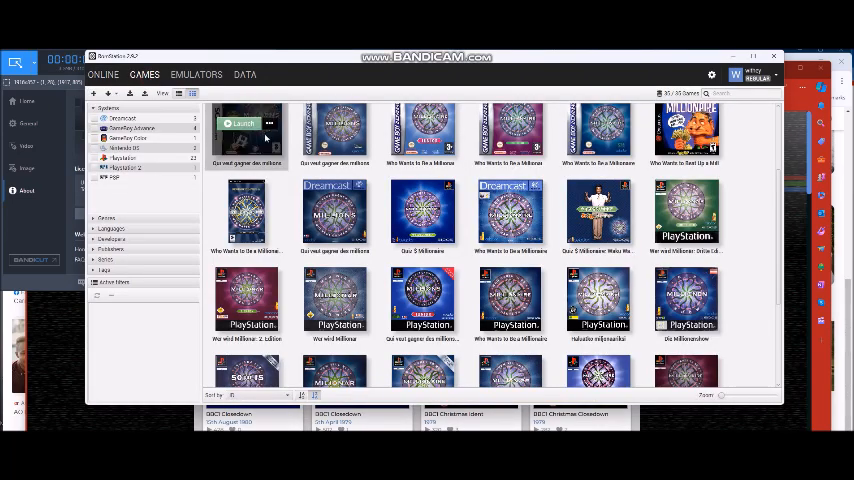
scroll("down", 3)
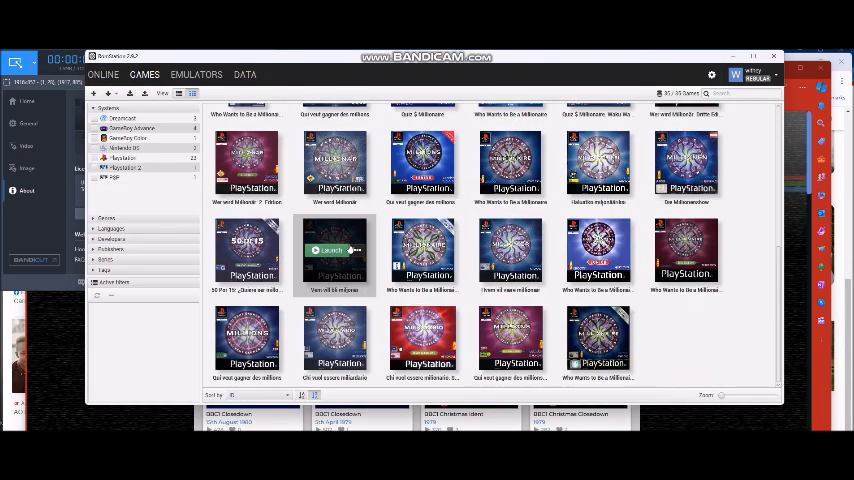
left_click(330, 250)
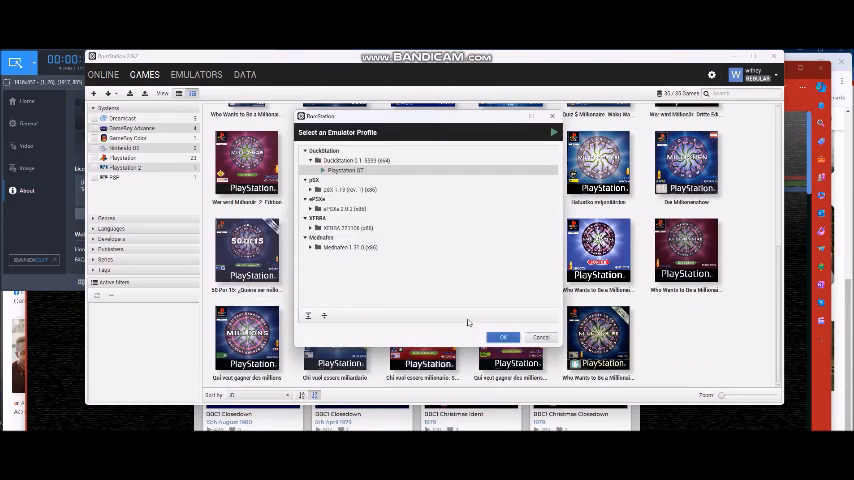
left_click(504, 336)
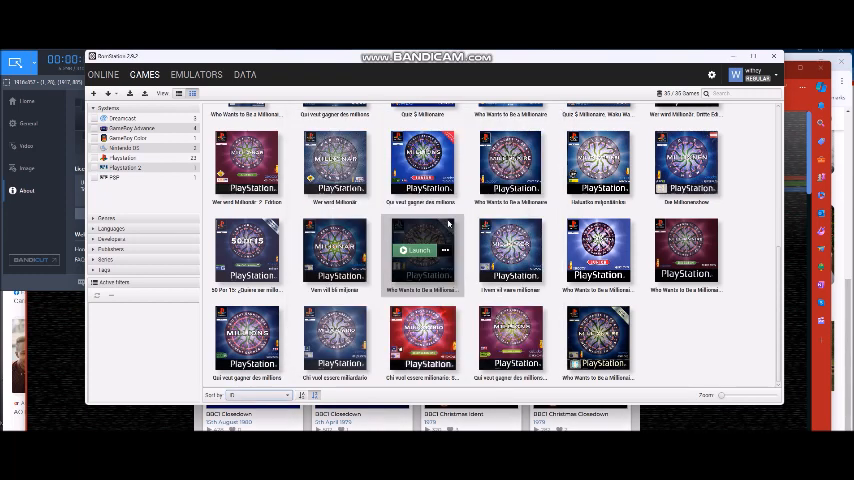
left_click(420, 250)
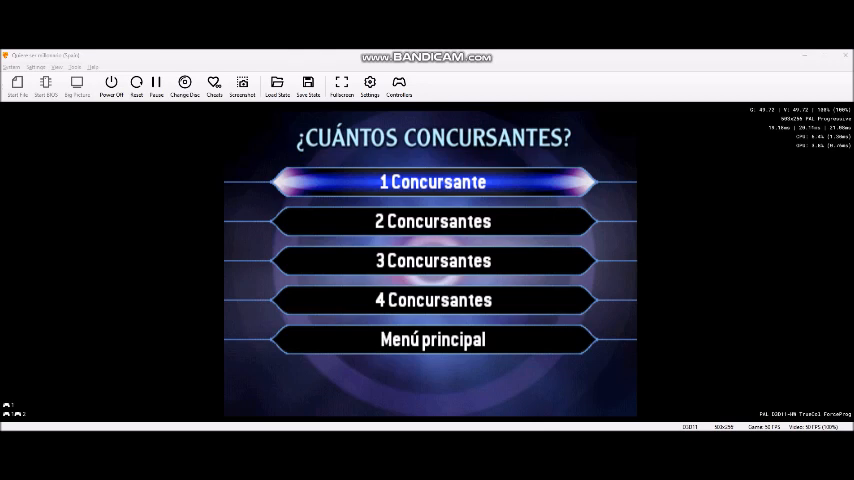
mouse_move(684, 66)
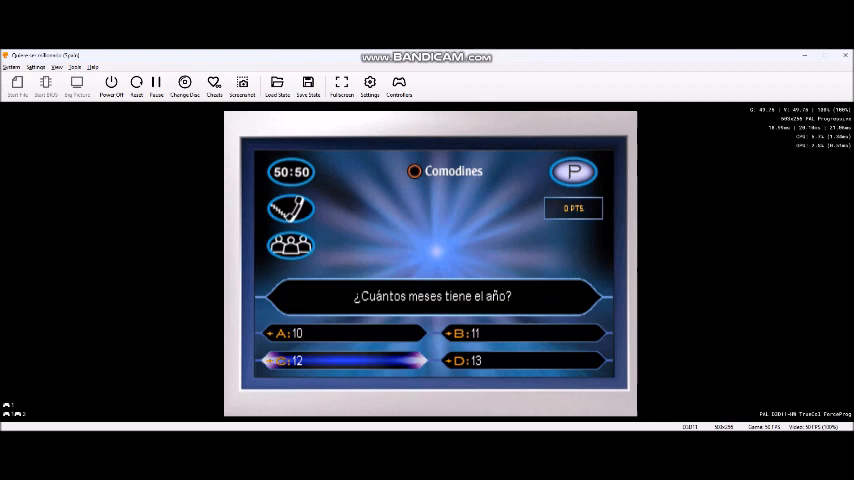
- Answer C: 12 to the question on how many months a year has
left_click(344, 360)
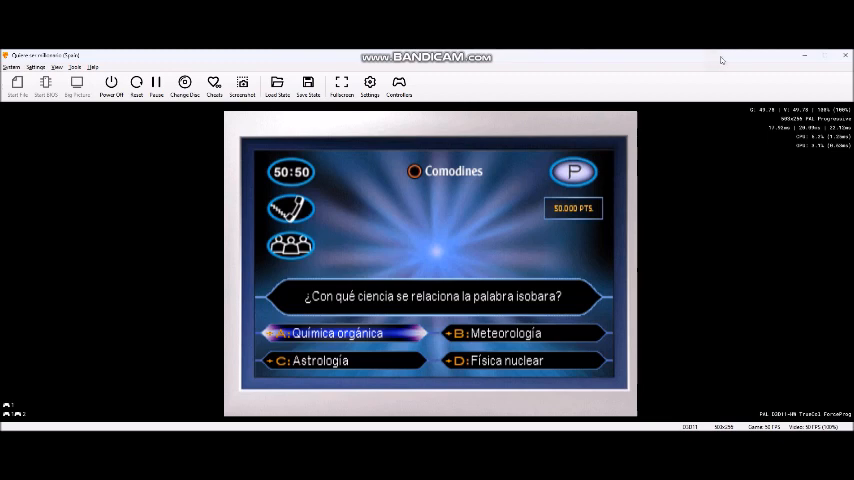
- Answer B: Meteorología to the isobar question and confirm it as final, reaching 75,000 PTS
left_click(520, 332)
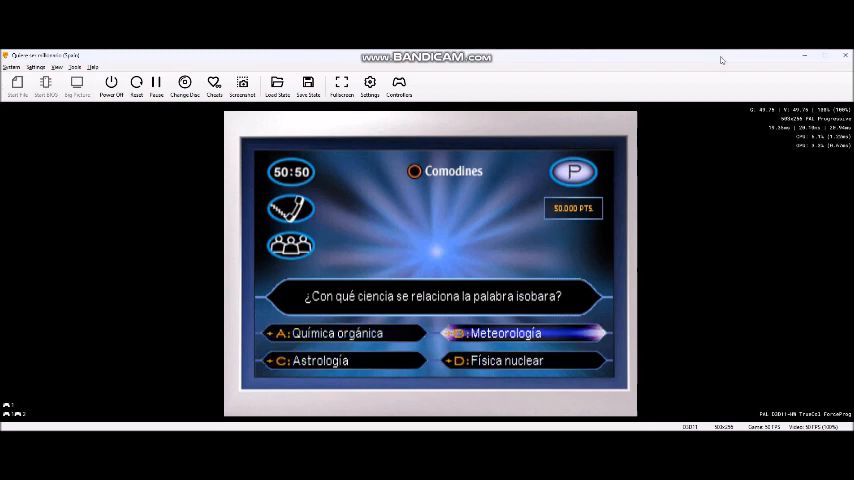
left_click(504, 332)
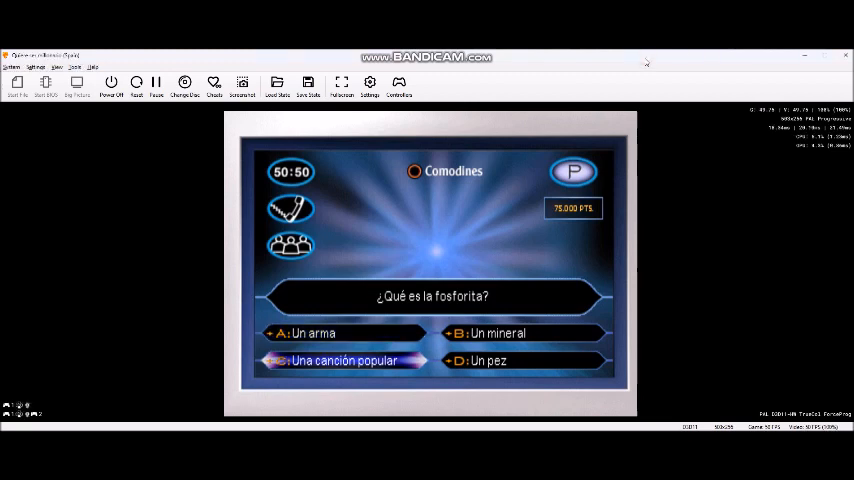
- Answer the fosforita question for 150,000 PTS, then choose B: Kilohertzio for the kHz question
left_click(344, 360)
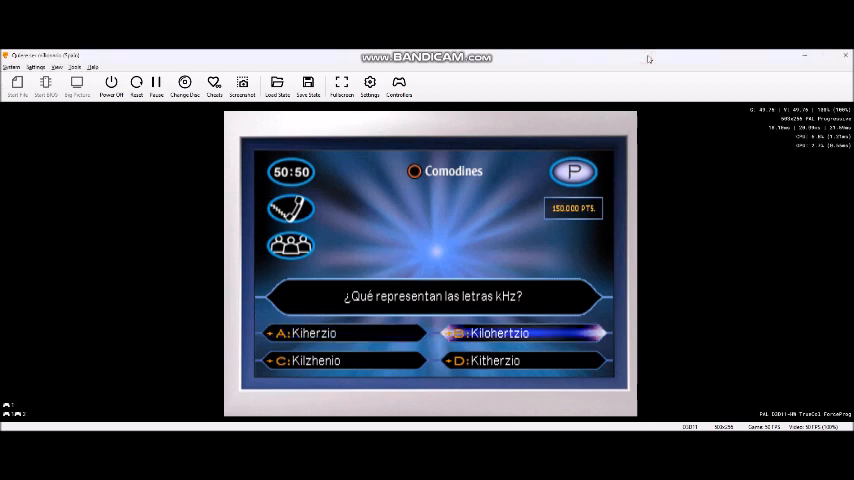
left_click(500, 332)
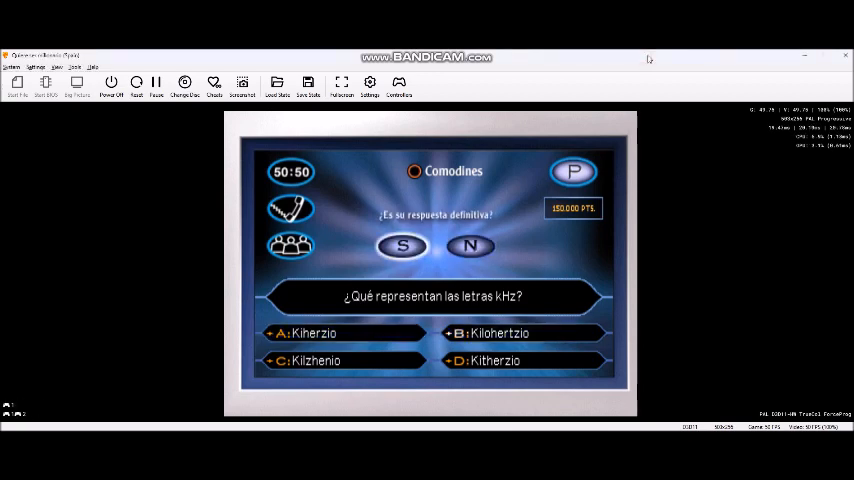